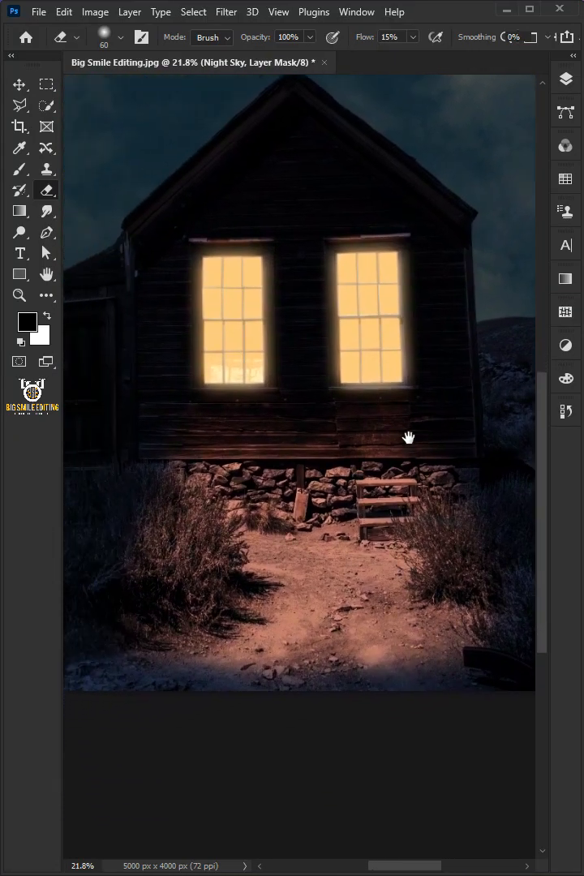
Return to the original daytime cabin photo and choose the Lasso tool group.
{"action": "left_click", "coordinate": [19, 85]}
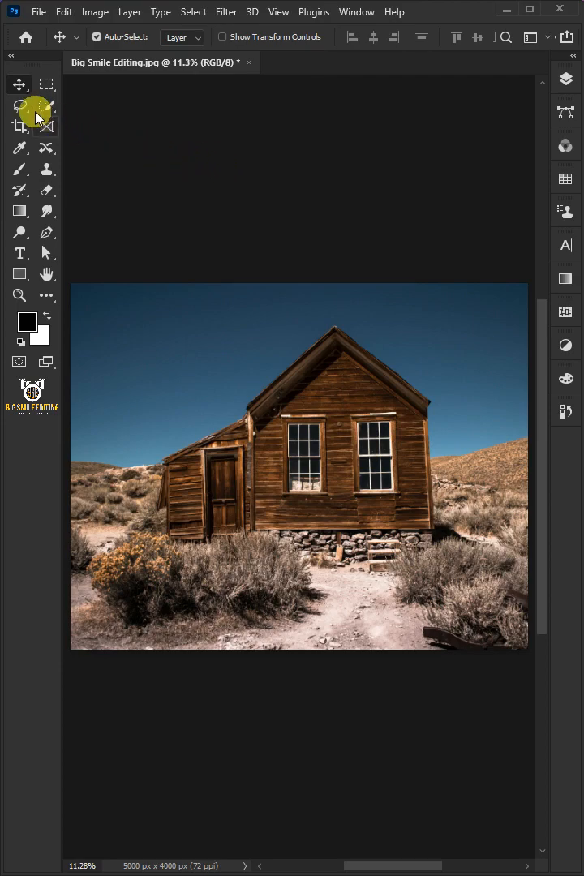
{"action": "left_click", "coordinate": [19, 105]}
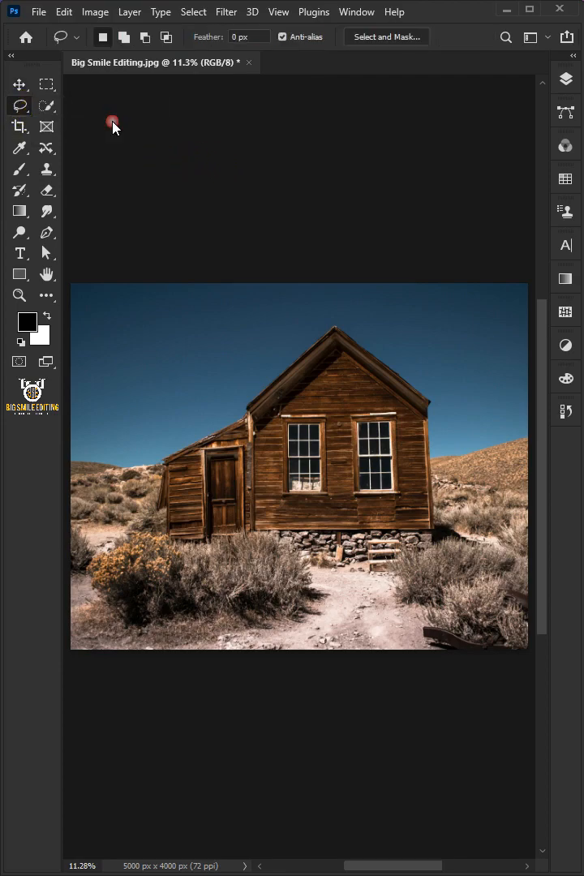
Select the glass panes of both front windows with the Polygonal Lasso, excluding the frames.
{"action": "left_click", "coordinate": [124, 36]}
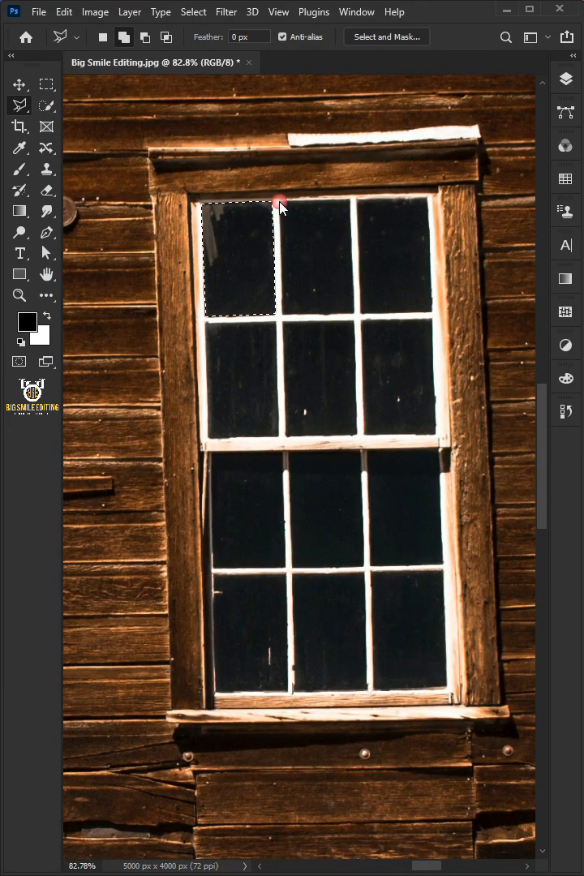
{"action": "left_click_drag", "start_coordinate": [279, 202], "coordinate": [438, 438]}
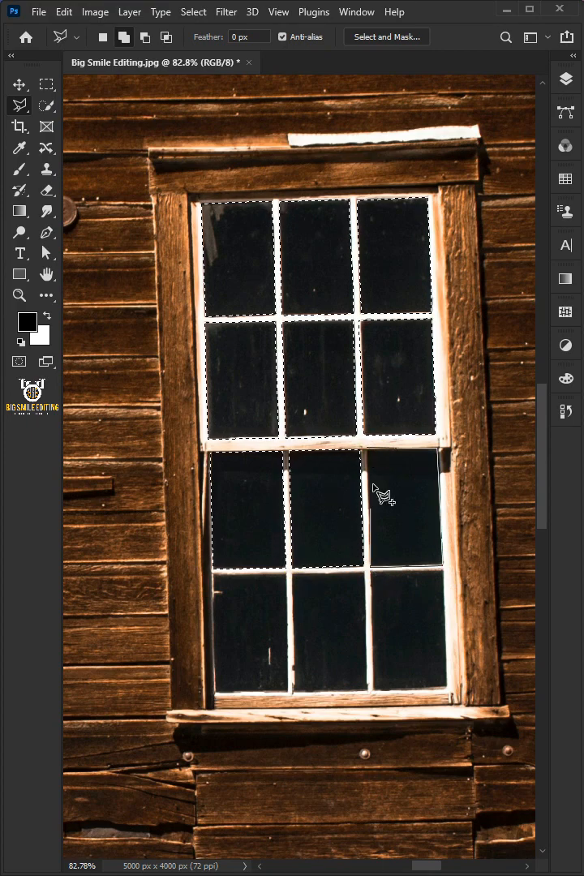
{"action": "left_click", "coordinate": [370, 577]}
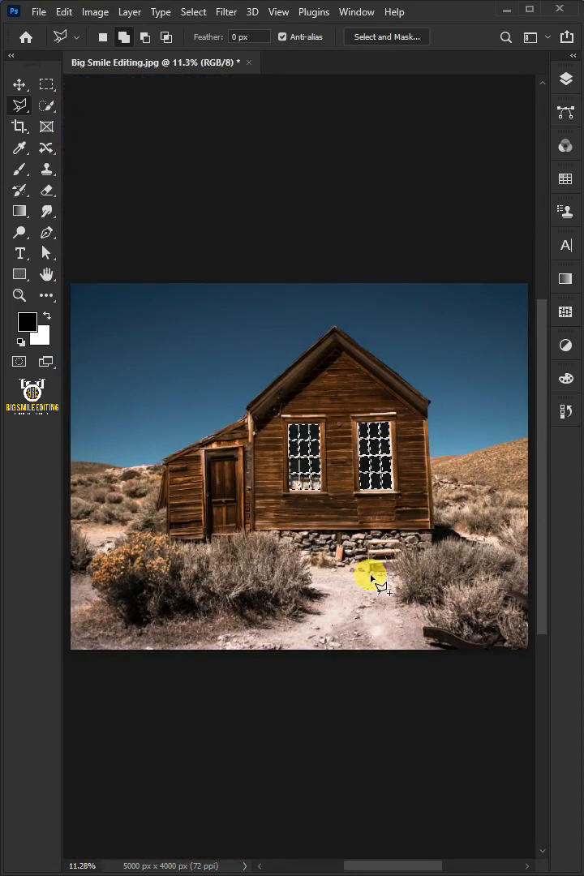
{"action": "mouse_move", "coordinate": [515, 176]}
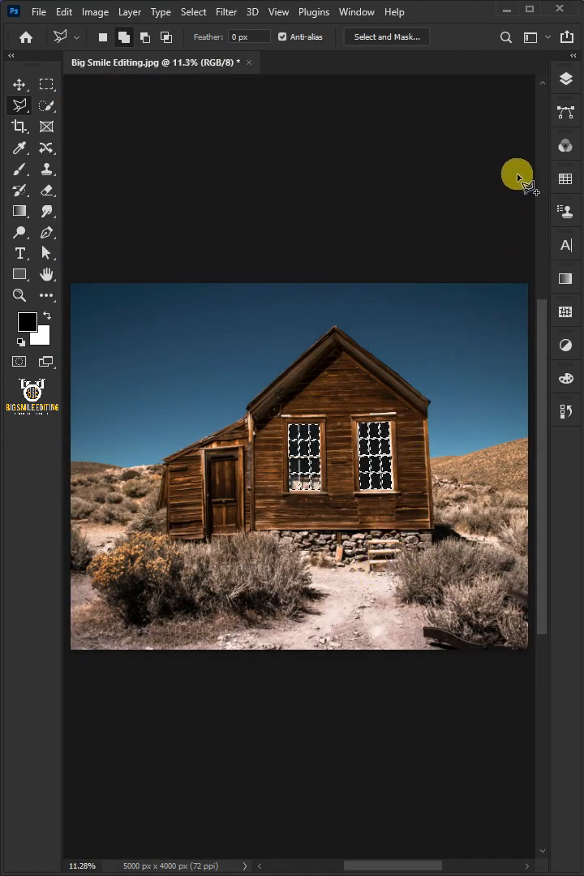
Add a Solid Color fill layer of #ffc97b over the selected window panes.
{"action": "left_click", "coordinate": [564, 78]}
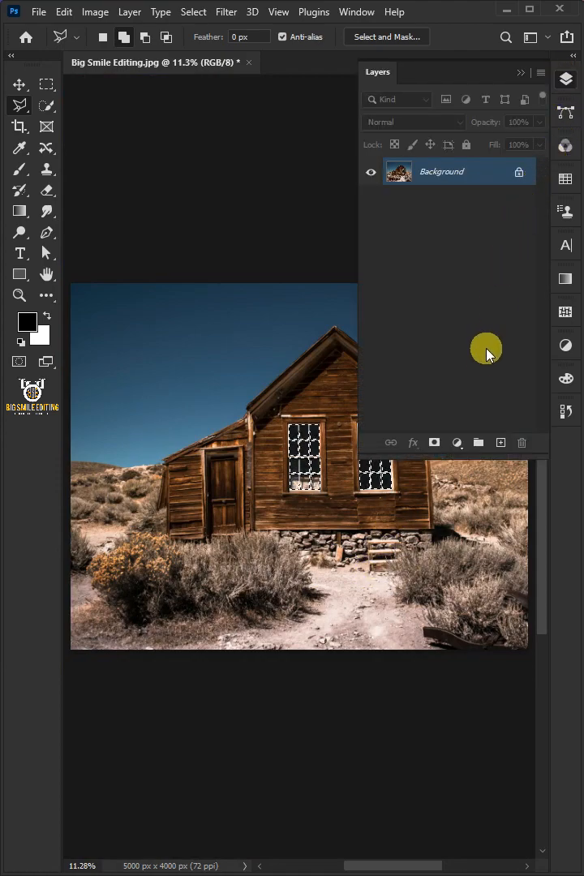
{"action": "left_click", "coordinate": [457, 441]}
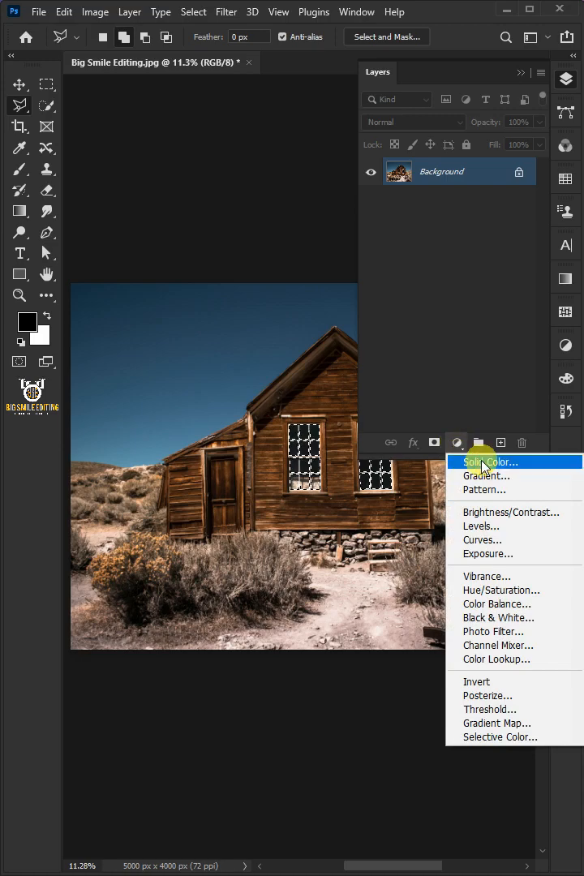
{"action": "left_click", "coordinate": [490, 461]}
{"action": "type", "text": "ffc"}
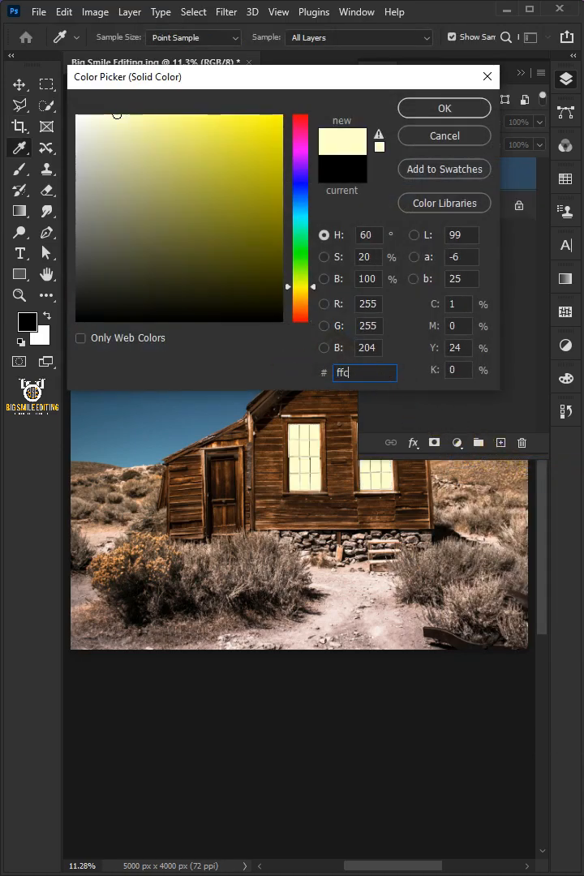
{"action": "type", "text": "97b"}
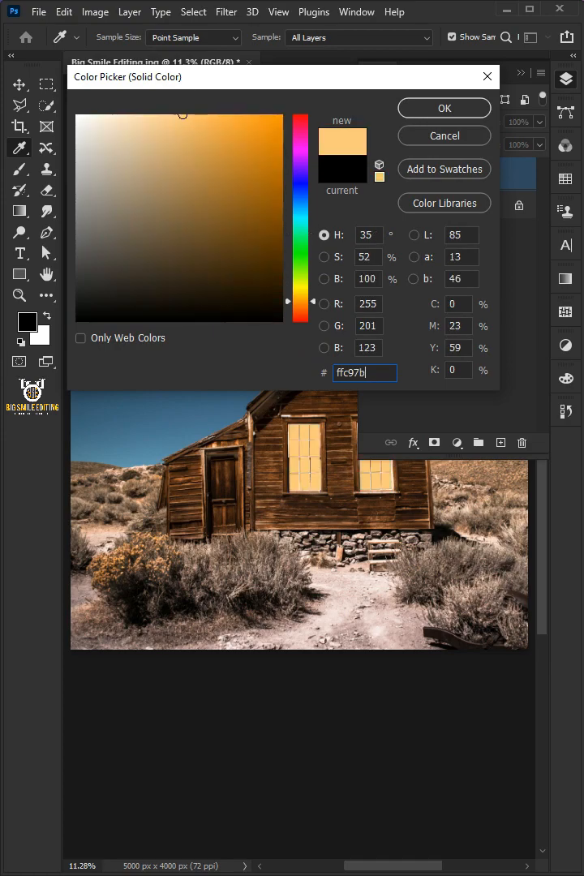
{"action": "left_click", "coordinate": [445, 107]}
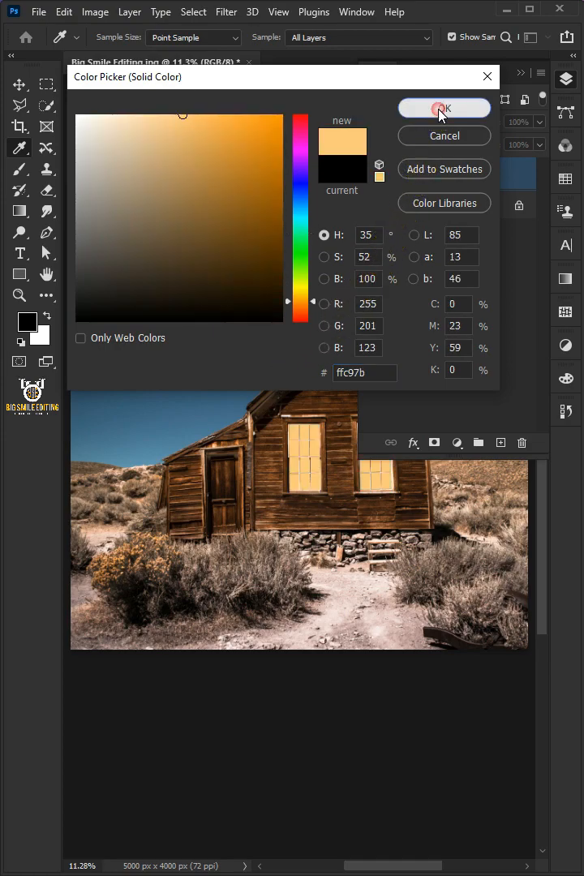
Blend the window fill layer as Linear Dodge (Add).
{"action": "left_click", "coordinate": [444, 107]}
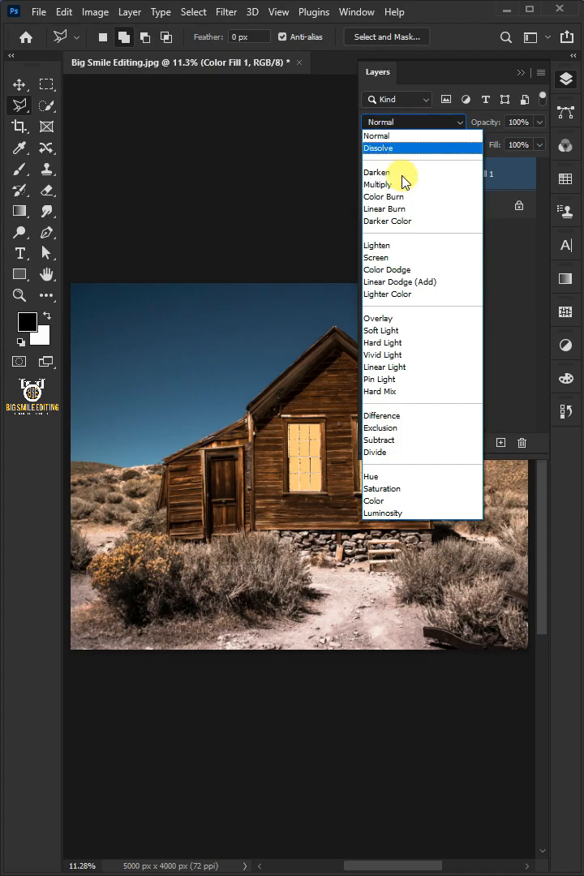
{"action": "left_click", "coordinate": [398, 283]}
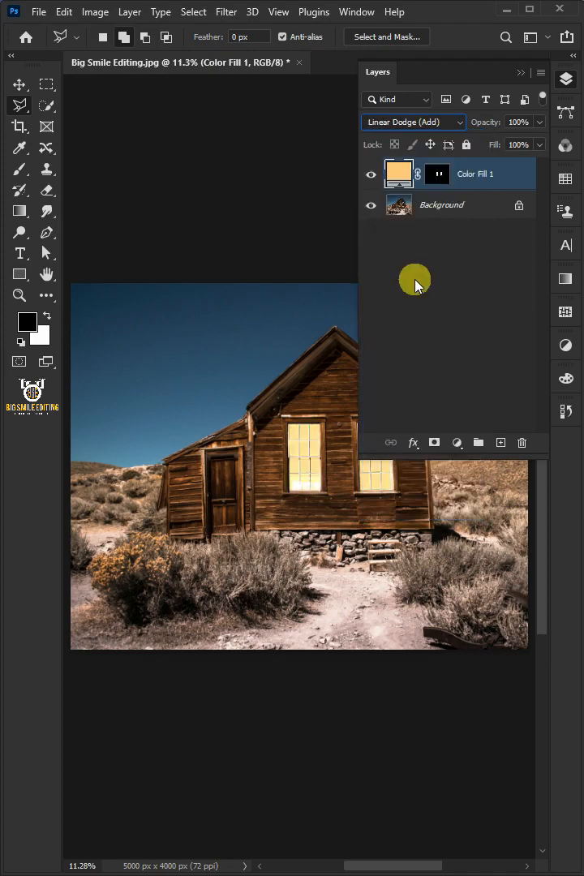
{"action": "left_click", "coordinate": [438, 174]}
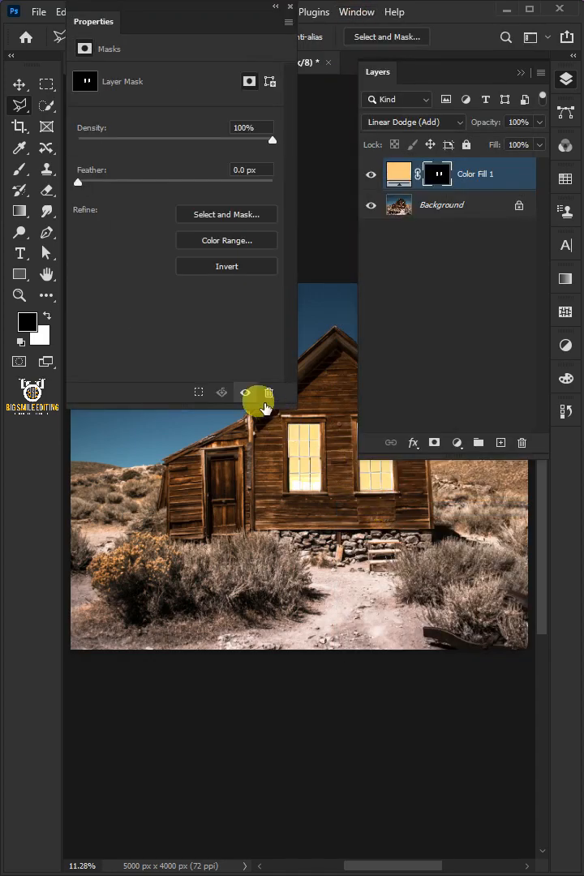
{"action": "left_click_drag", "start_coordinate": [78, 182], "coordinate": [110, 181]}
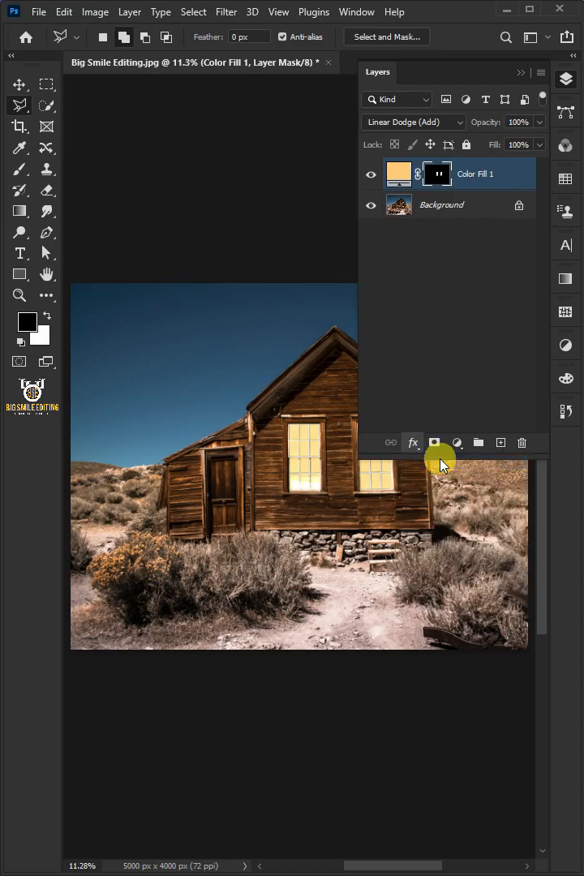
Add an Outer Glow of colour #ffc97b, 65% opacity and 120 px size to the window fill.
{"action": "left_click", "coordinate": [412, 441]}
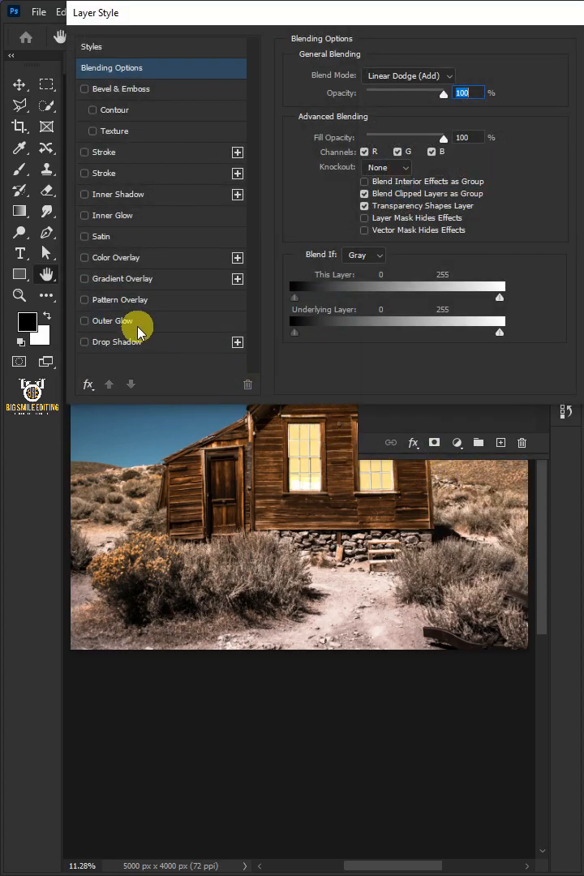
{"action": "left_click", "coordinate": [115, 321]}
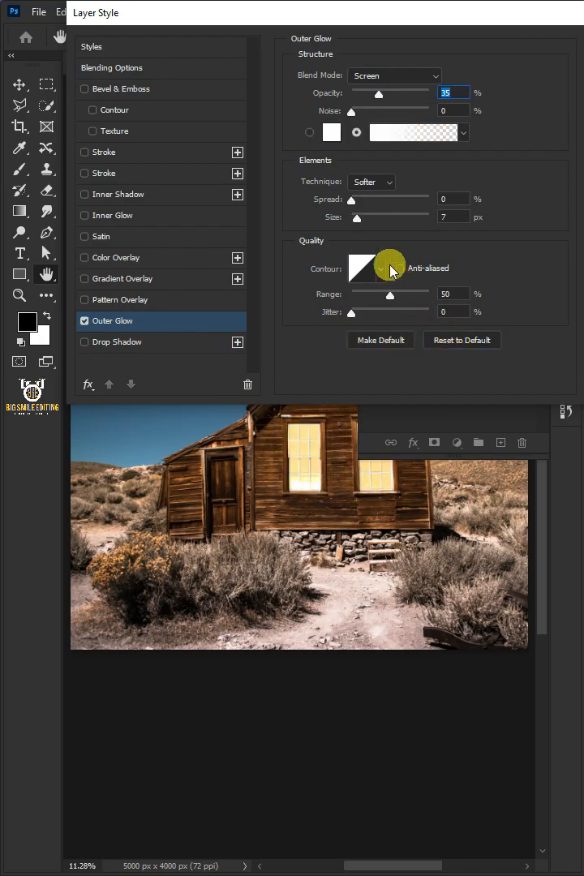
{"action": "left_click", "coordinate": [331, 133]}
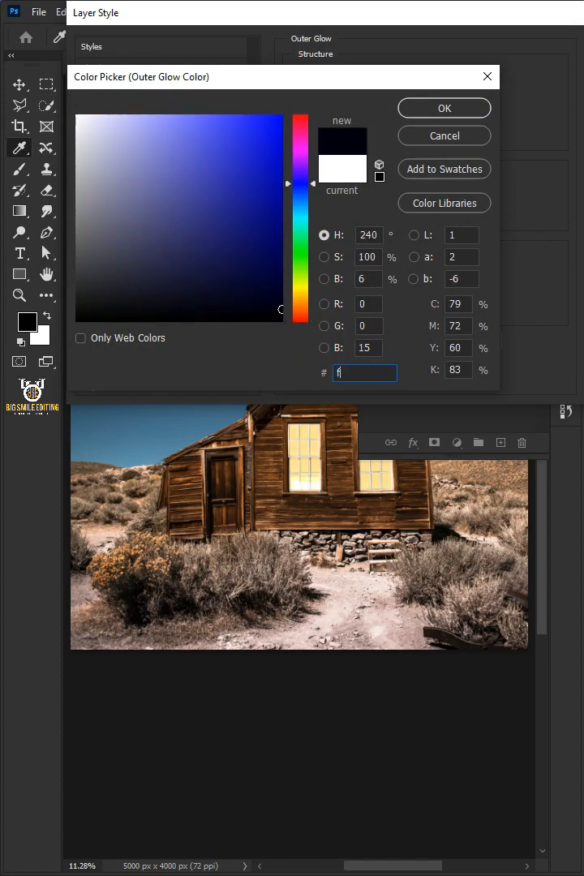
{"action": "type", "text": "ffc97b"}
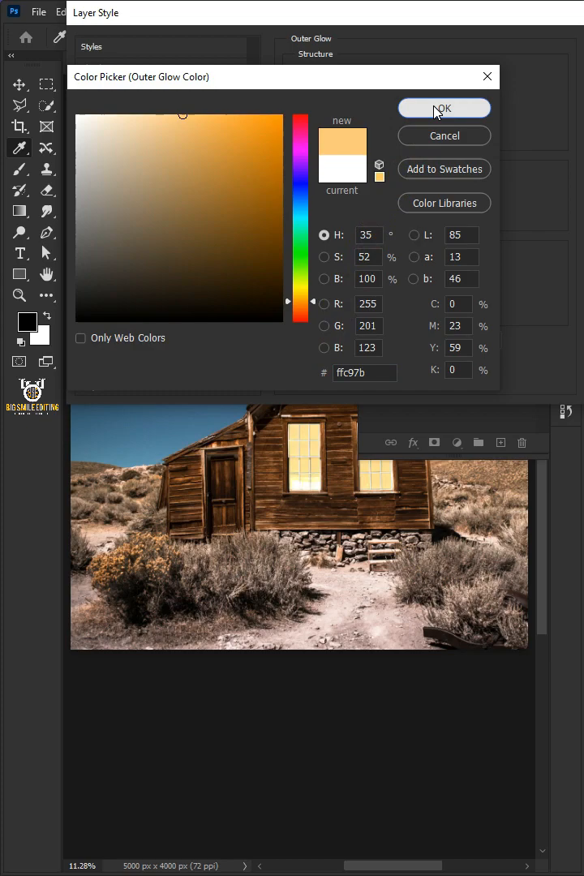
{"action": "left_click", "coordinate": [444, 107]}
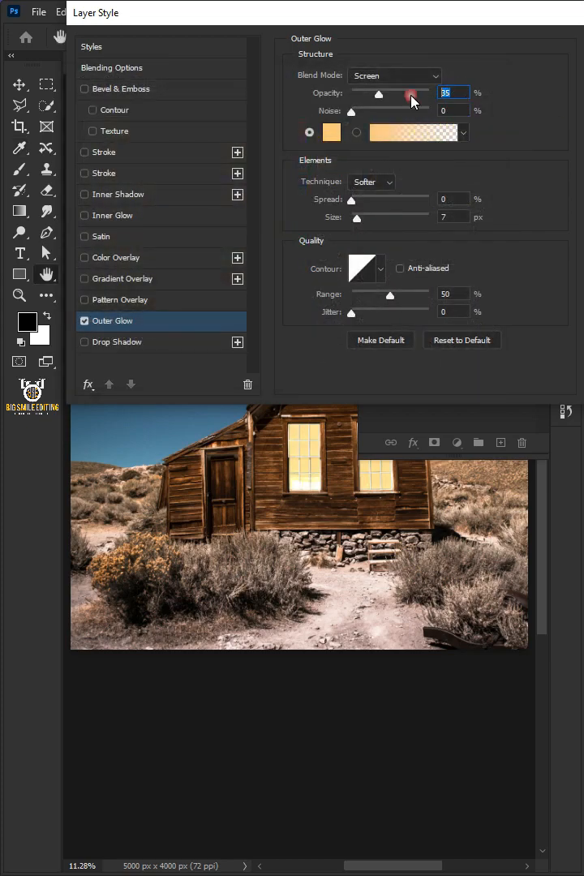
{"action": "left_click_drag", "start_coordinate": [412, 94], "coordinate": [397, 94]}
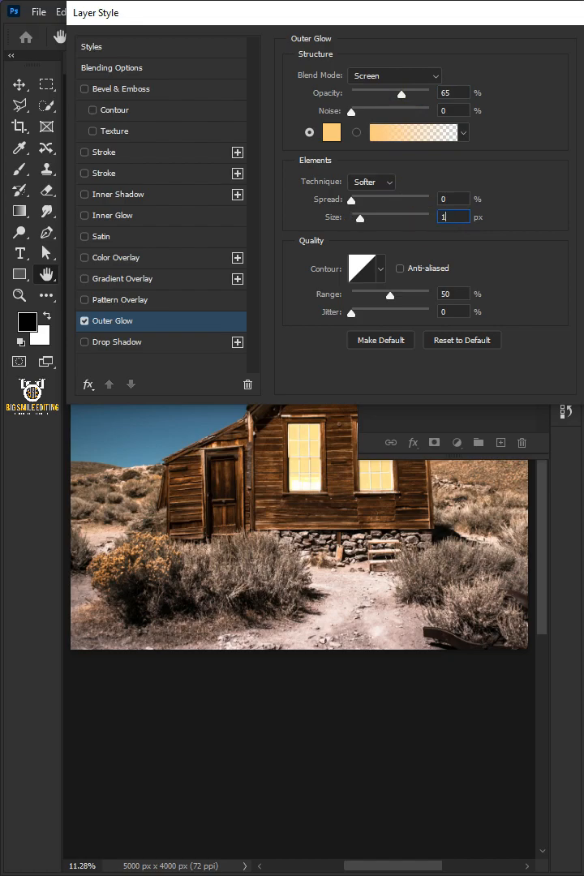
{"action": "type", "text": "120"}
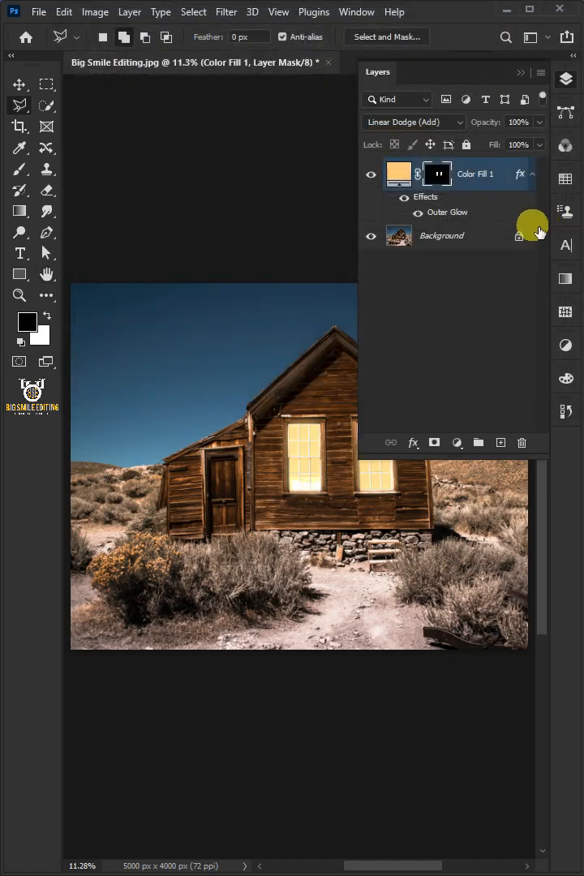
Add a Hue/Saturation adjustment above the Background and pull saturation down to mute the colours.
{"action": "left_click", "coordinate": [441, 235]}
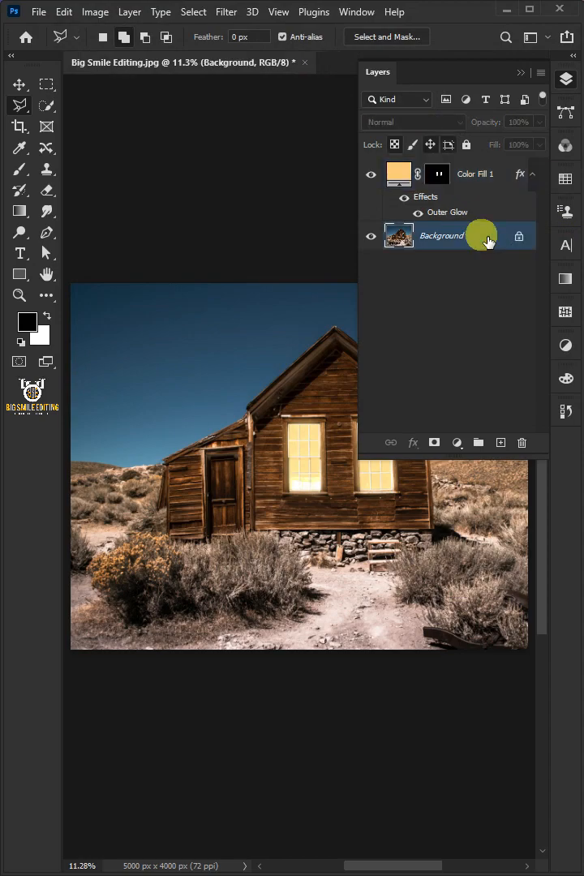
{"action": "left_click", "coordinate": [457, 441]}
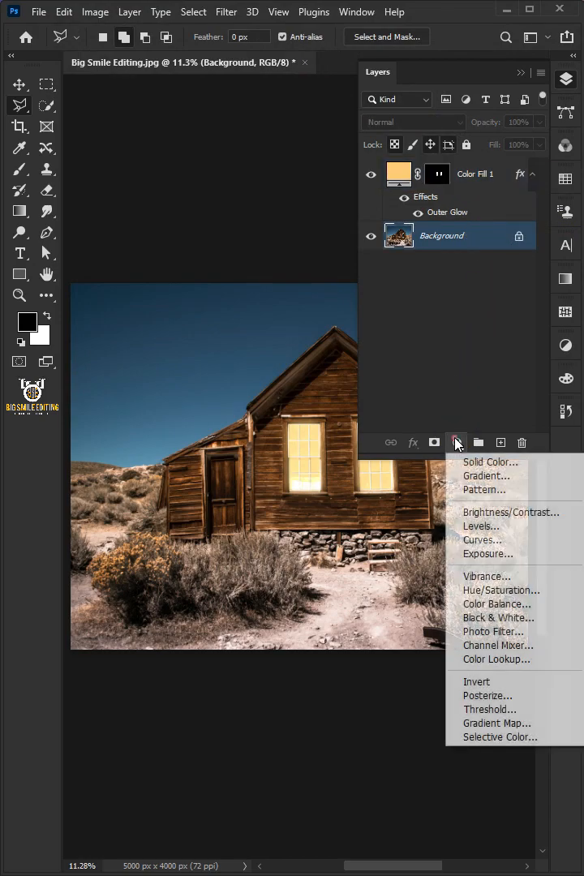
{"action": "mouse_move", "coordinate": [501, 591]}
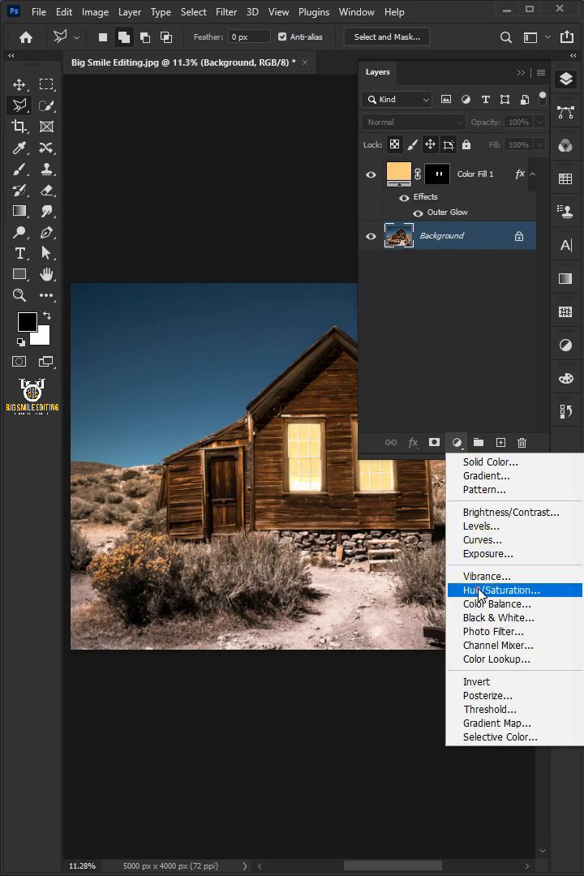
{"action": "left_click", "coordinate": [499, 591]}
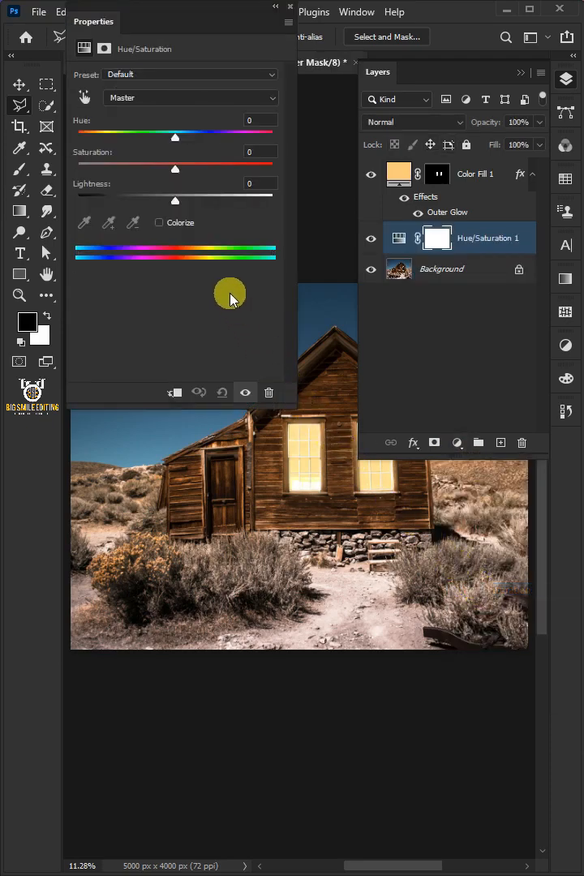
{"action": "left_click_drag", "start_coordinate": [176, 169], "coordinate": [110, 169]}
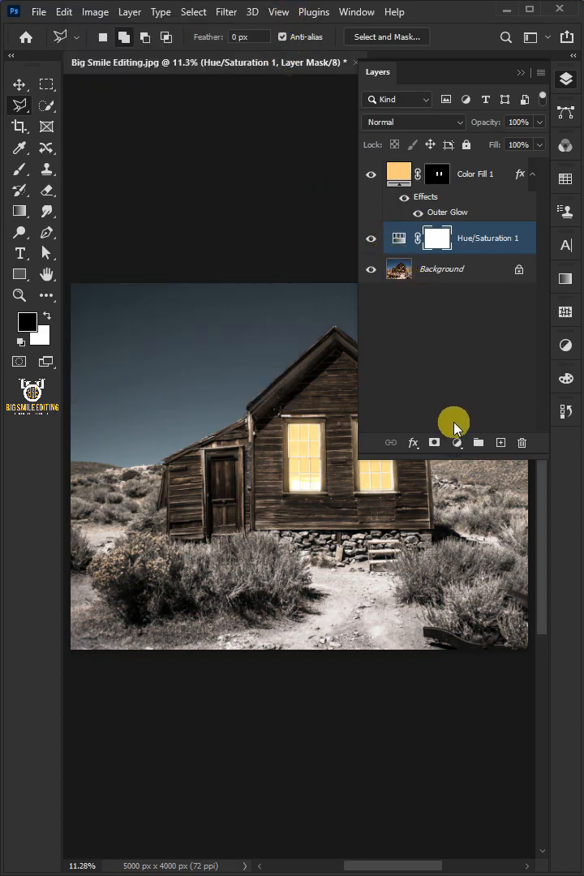
Add a Color Lookup adjustment using the NightFromDay.CUBE preset for a dark blue night.
{"action": "left_click", "coordinate": [458, 441]}
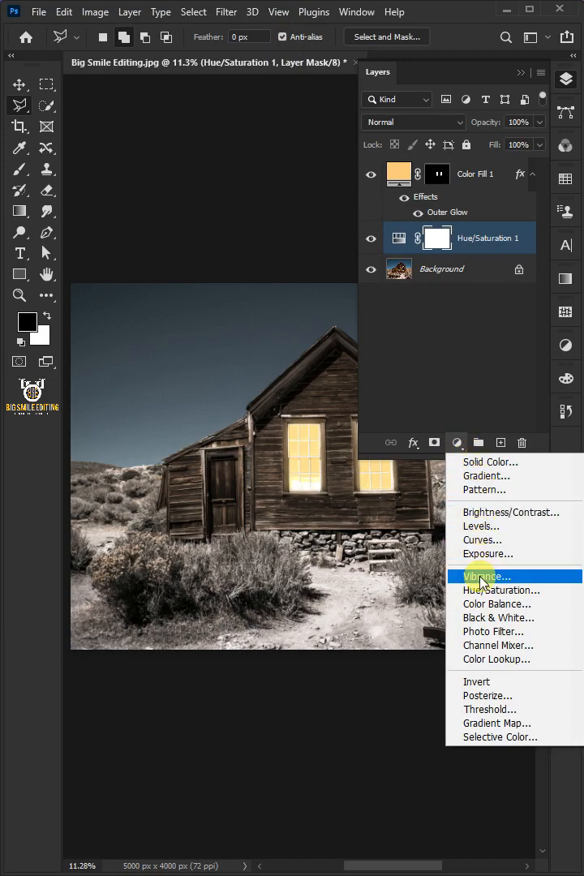
{"action": "left_click", "coordinate": [496, 658]}
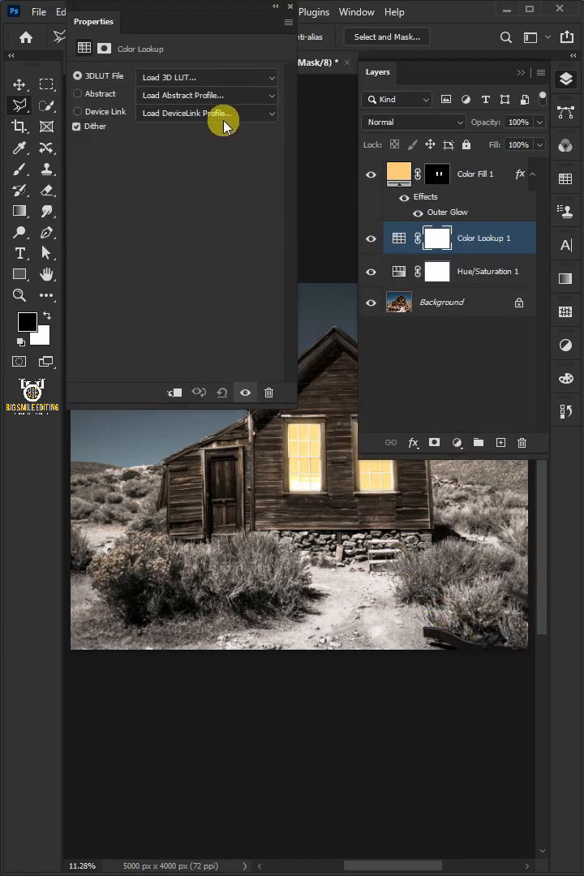
{"action": "left_click", "coordinate": [206, 78]}
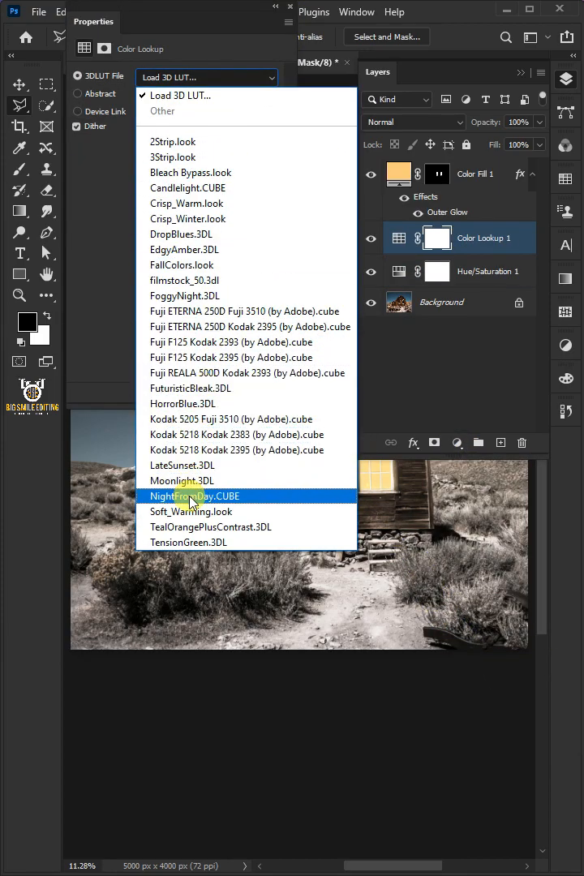
{"action": "left_click", "coordinate": [198, 496]}
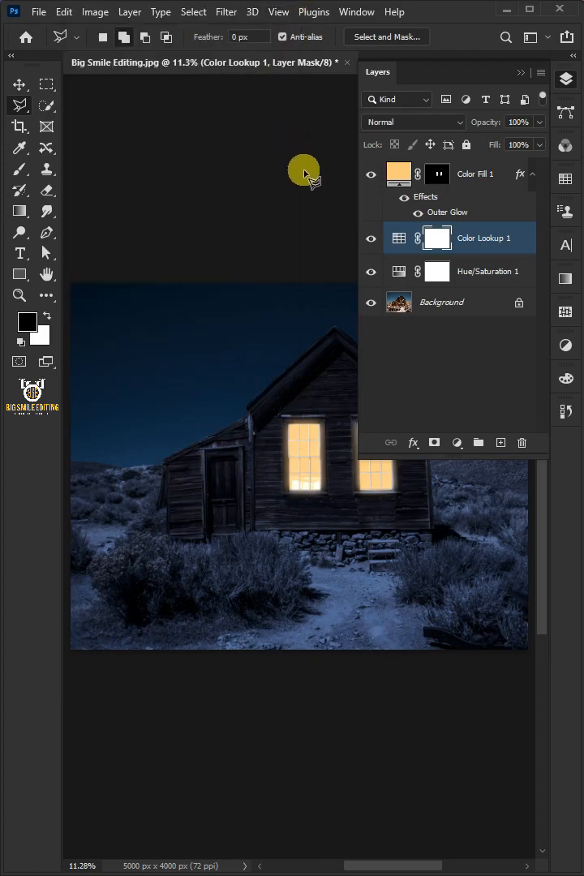
{"action": "left_click", "coordinate": [456, 441]}
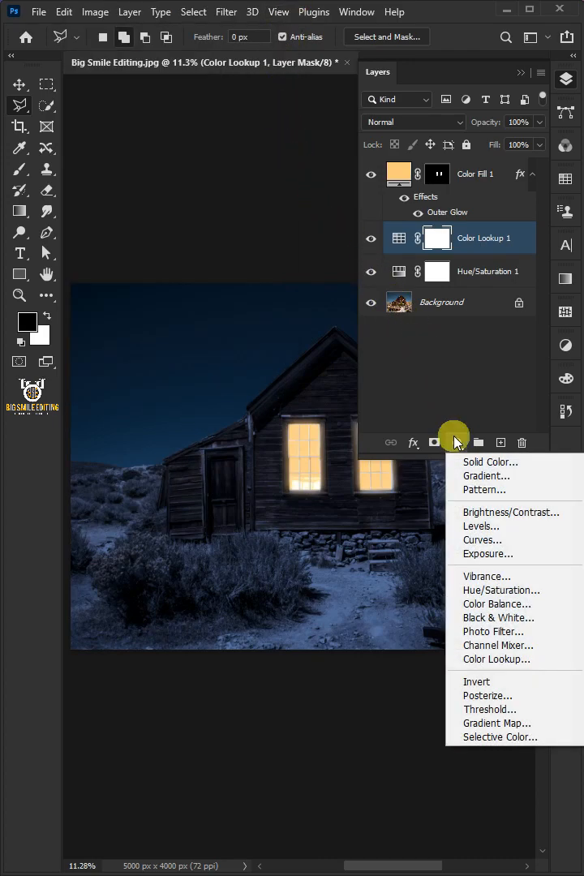
Add a Levels adjustment with white output around 120 to darken the whole scene.
{"action": "left_click", "coordinate": [479, 526]}
{"action": "type", "text": "120"}
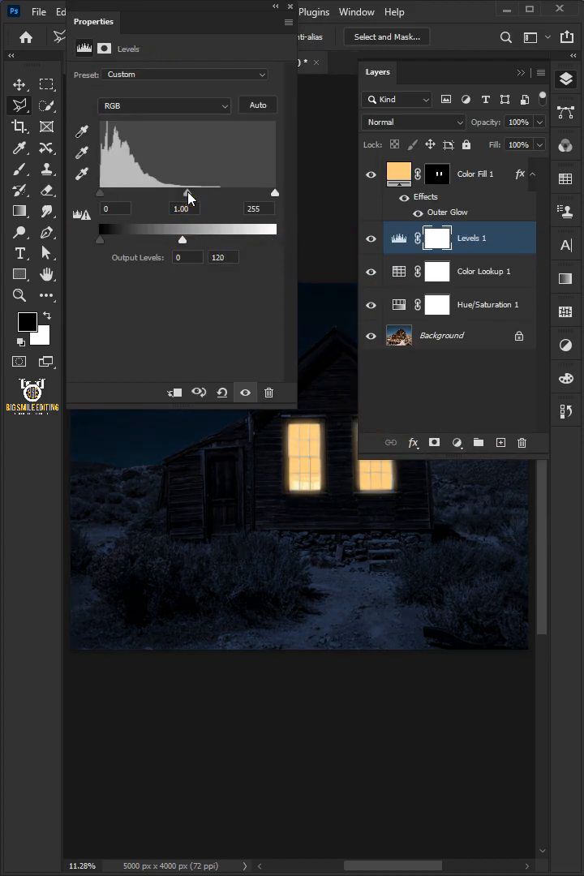
{"action": "left_click_drag", "start_coordinate": [186, 194], "coordinate": [201, 194]}
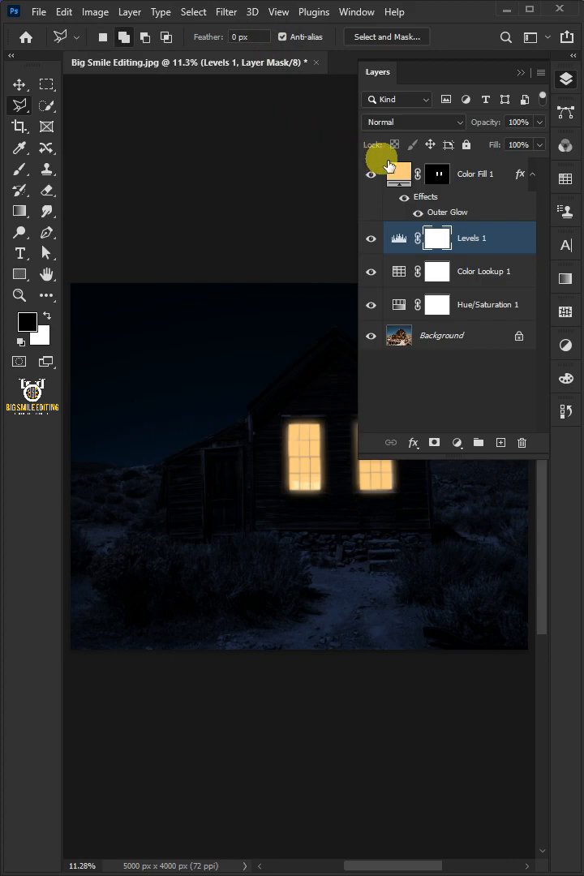
Above Color Fill 1, set up the Brush with 21% flow and foreground colour #ffca7e.
{"action": "left_click", "coordinate": [397, 173]}
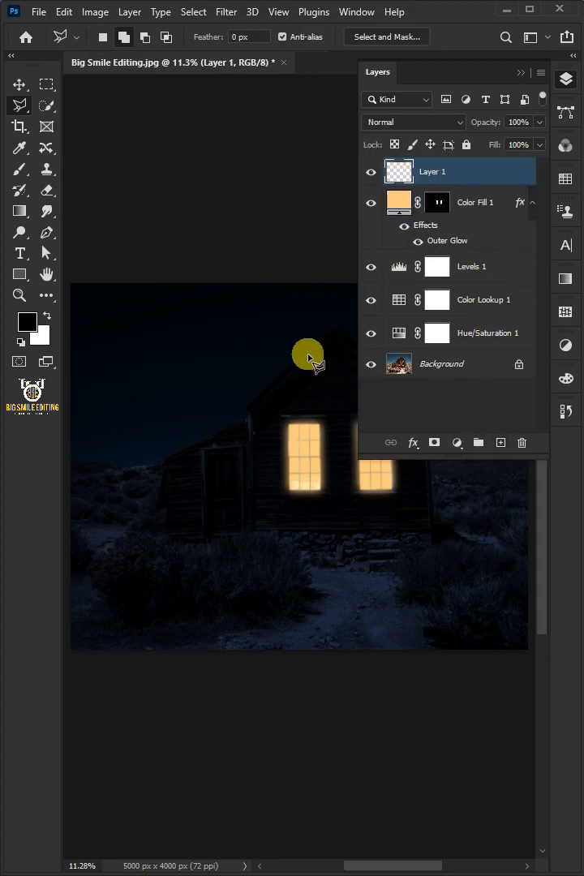
{"action": "left_click", "coordinate": [19, 169]}
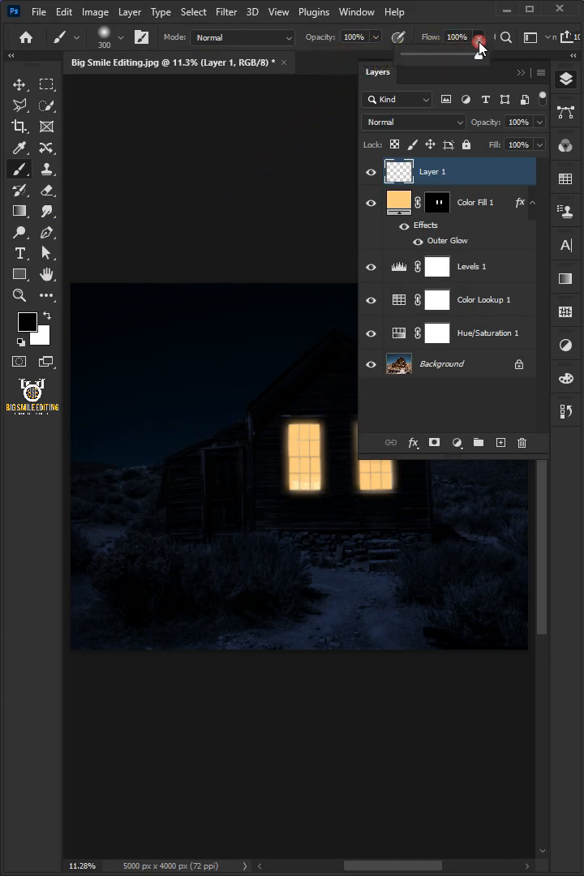
{"action": "left_click_drag", "start_coordinate": [478, 54], "coordinate": [419, 54]}
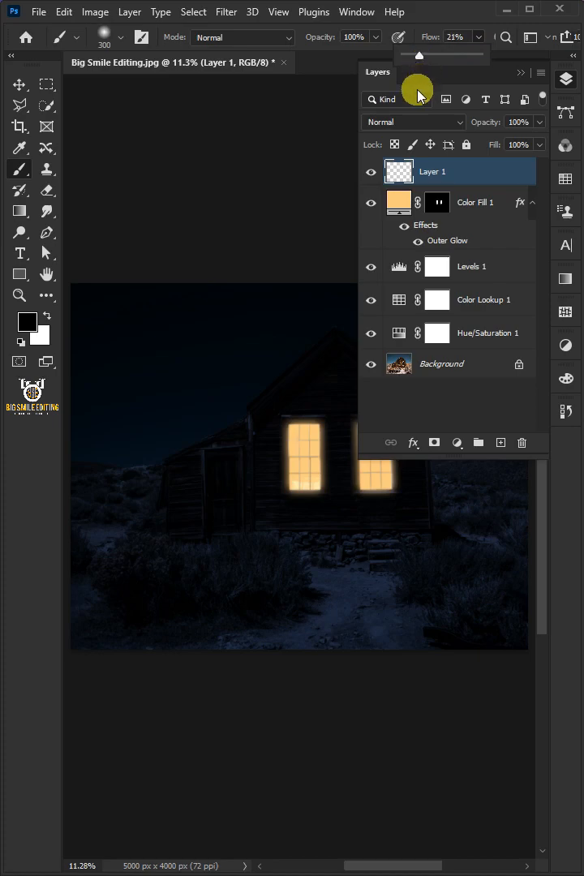
{"action": "left_click", "coordinate": [26, 321]}
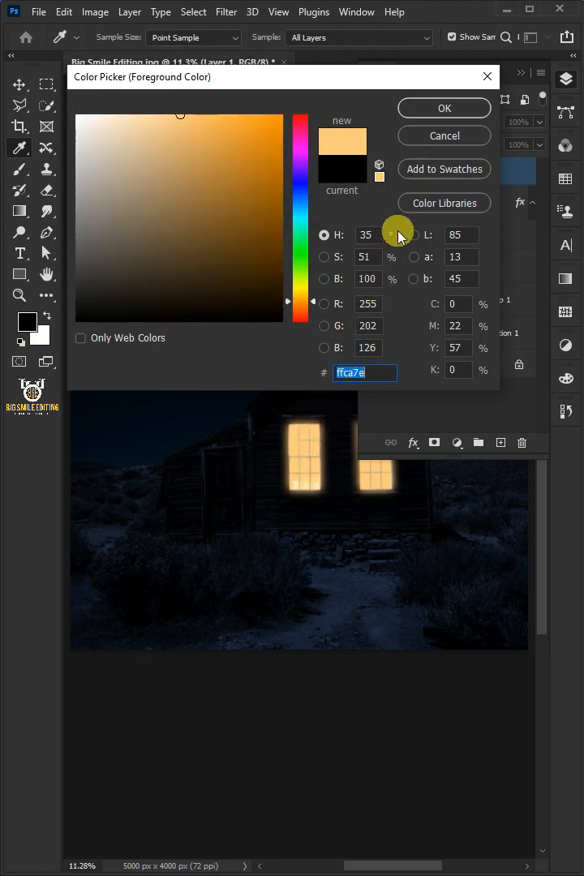
{"action": "left_click", "coordinate": [444, 107]}
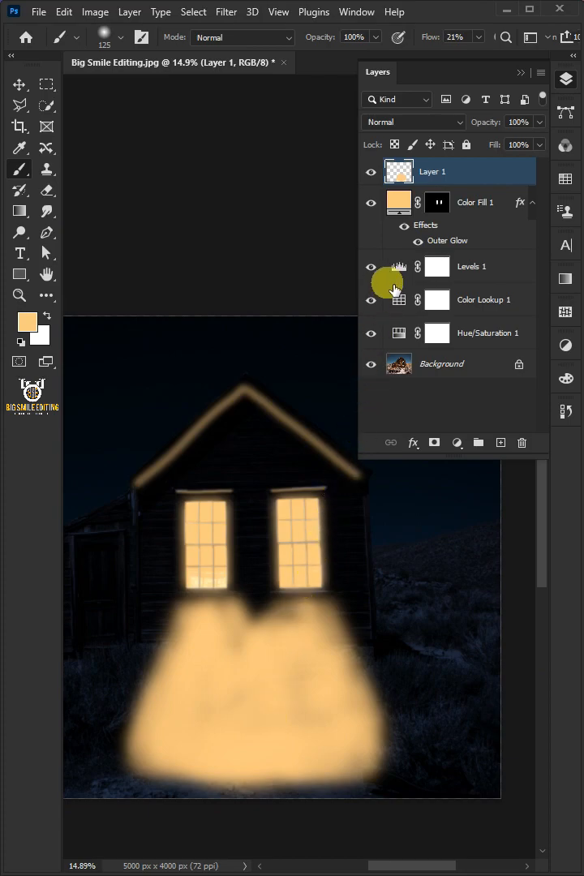
Blend the painted light layer as Color Dodge and tune its Fill strength.
{"action": "left_click", "coordinate": [409, 121]}
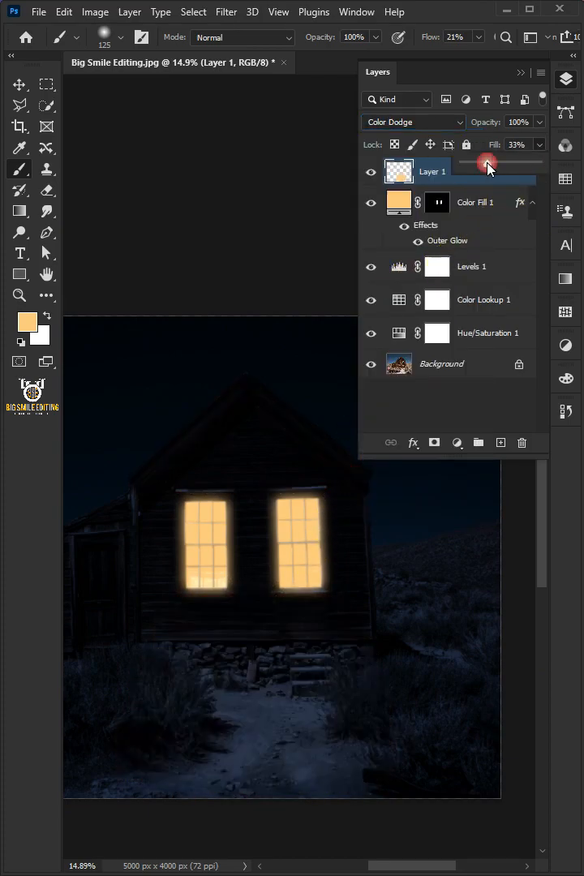
{"action": "left_click_drag", "start_coordinate": [486, 165], "coordinate": [522, 166]}
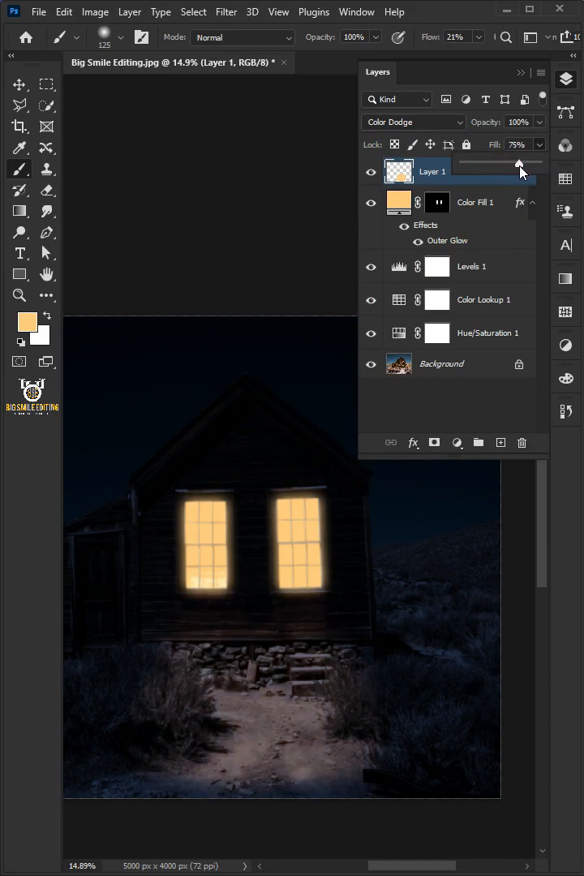
{"action": "left_click_drag", "start_coordinate": [518, 163], "coordinate": [526, 164]}
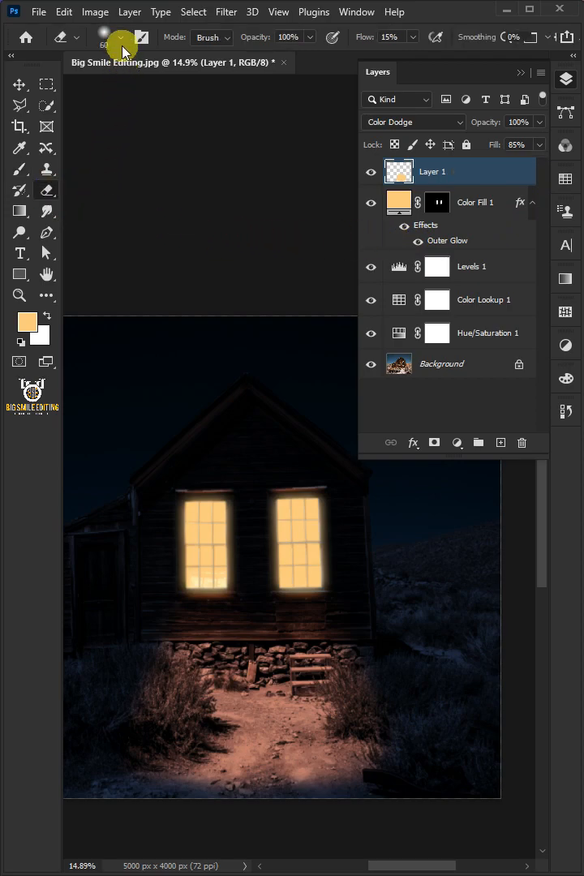
{"action": "mouse_move", "coordinate": [152, 237]}
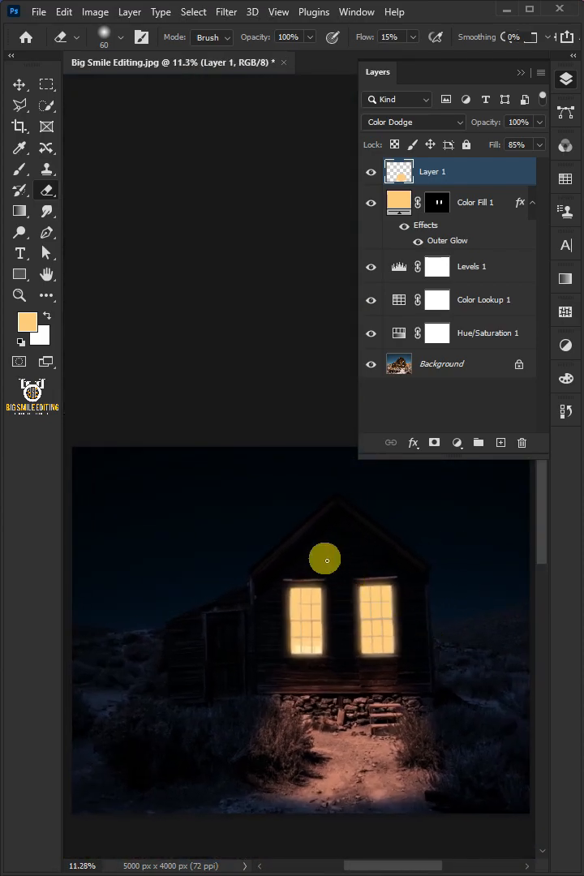
Place the night sky image via Place Embedded and enlarge it across the canvas.
{"action": "left_click", "coordinate": [39, 11]}
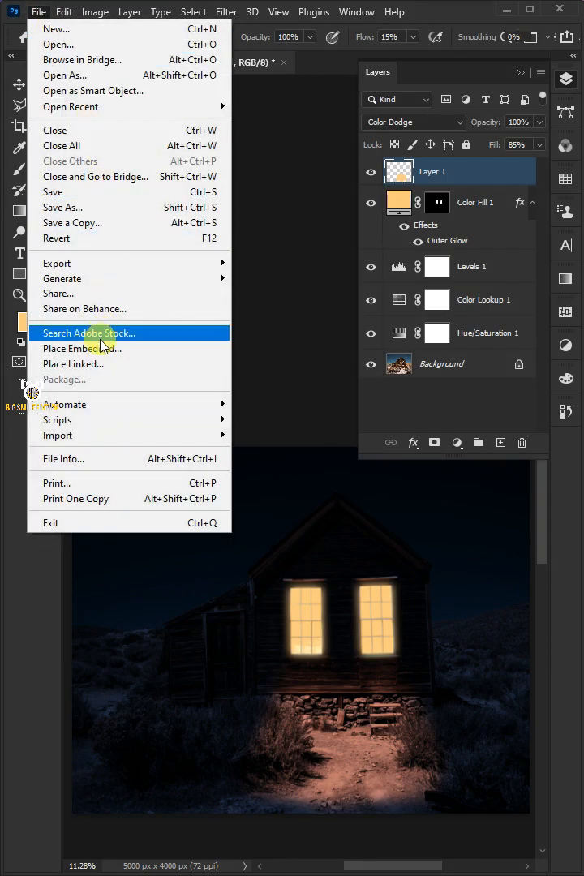
{"action": "left_click", "coordinate": [78, 347]}
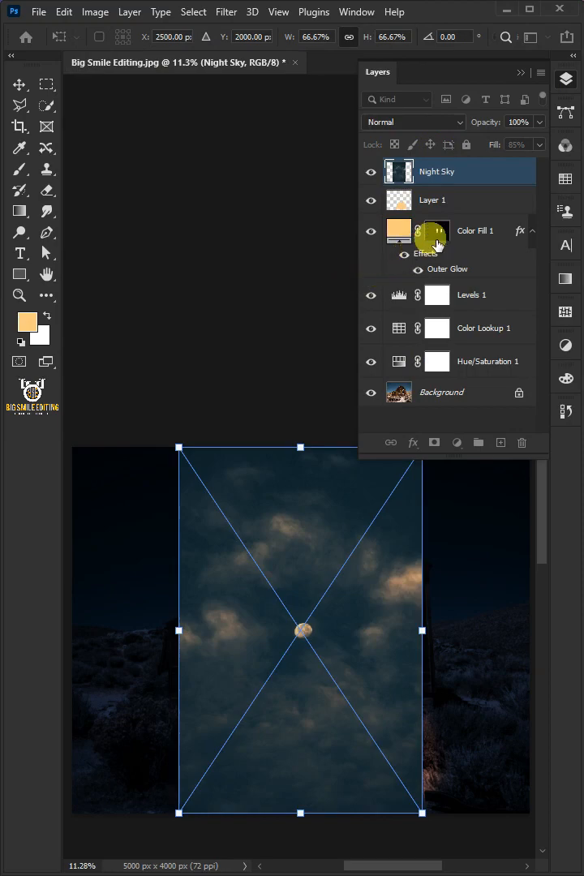
{"action": "left_click_drag", "start_coordinate": [535, 143], "coordinate": [494, 142]}
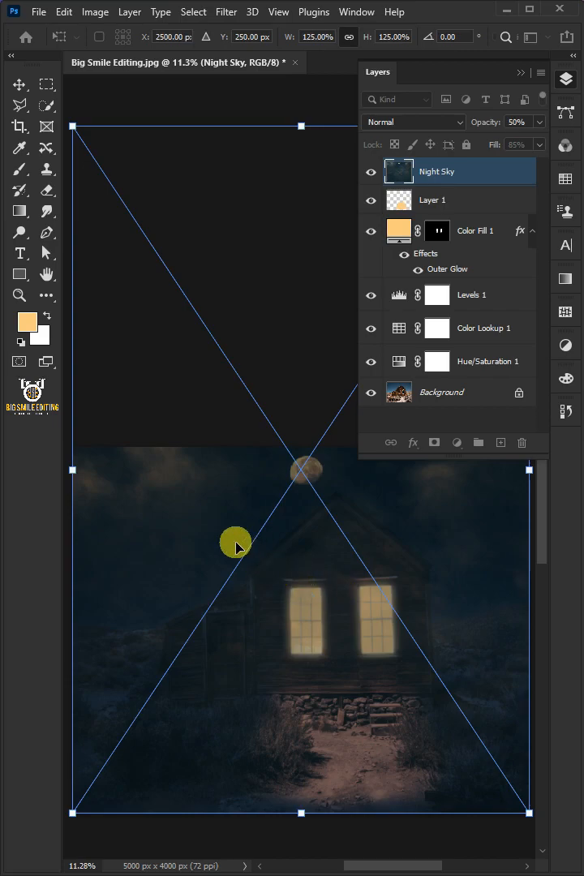
{"action": "left_click", "coordinate": [412, 121]}
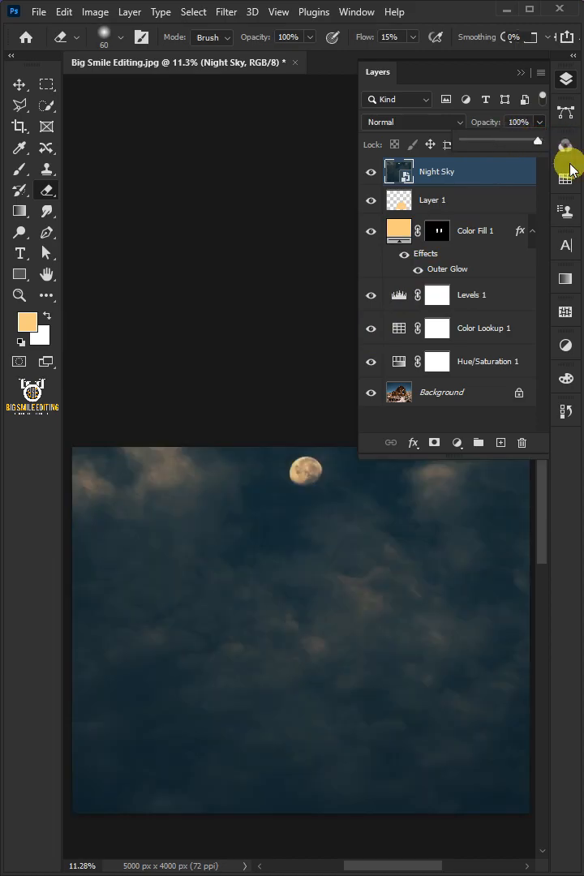
Hide the Night Sky layer, then select the sky above the cabin on the Background layer via Select > Sky.
{"action": "left_click", "coordinate": [370, 172]}
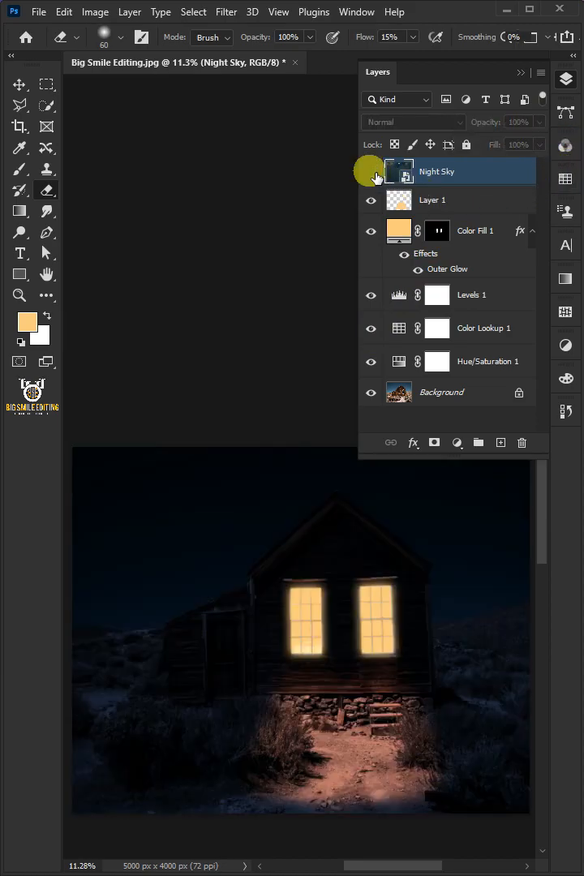
{"action": "left_click", "coordinate": [441, 393]}
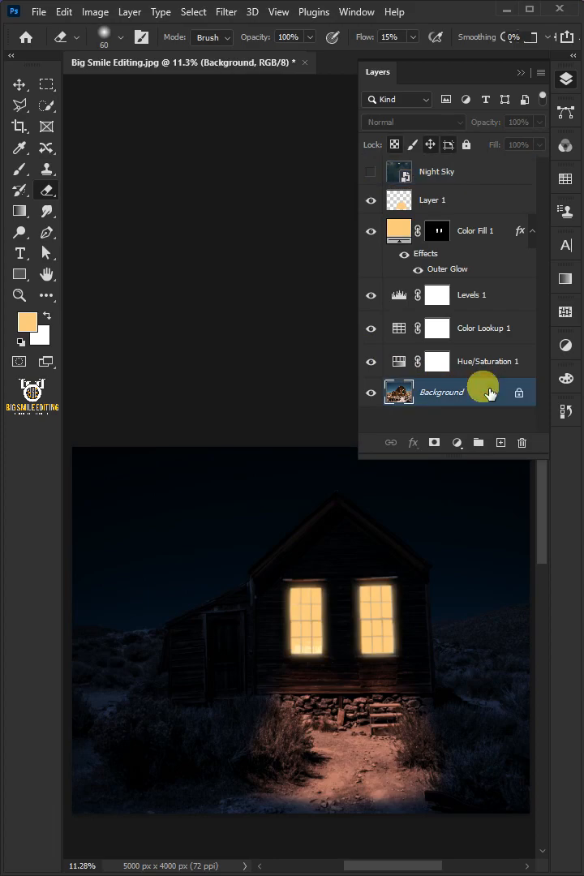
{"action": "left_click", "coordinate": [193, 11]}
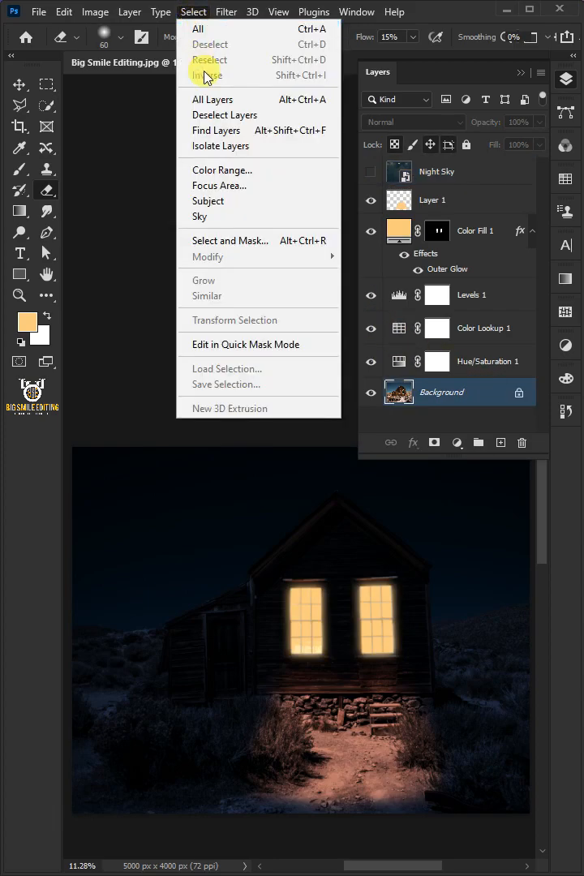
{"action": "left_click", "coordinate": [210, 59]}
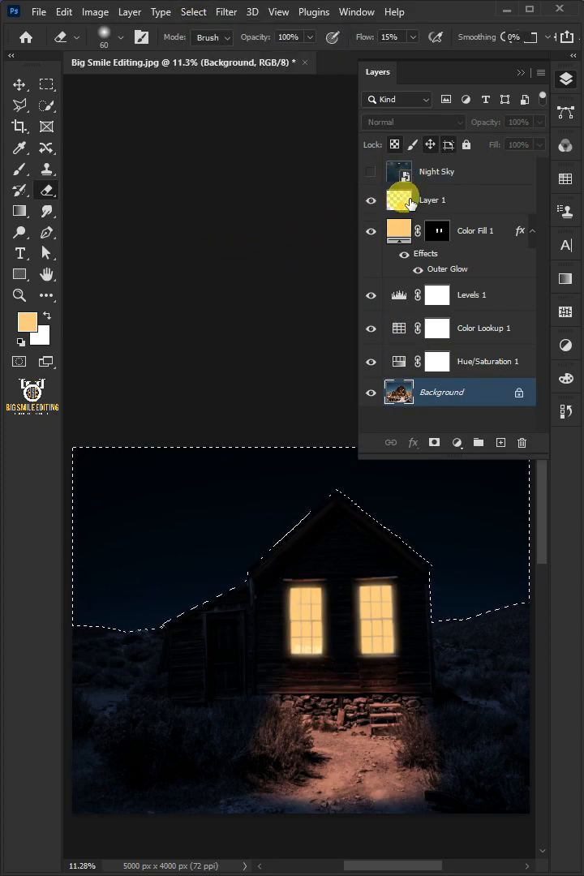